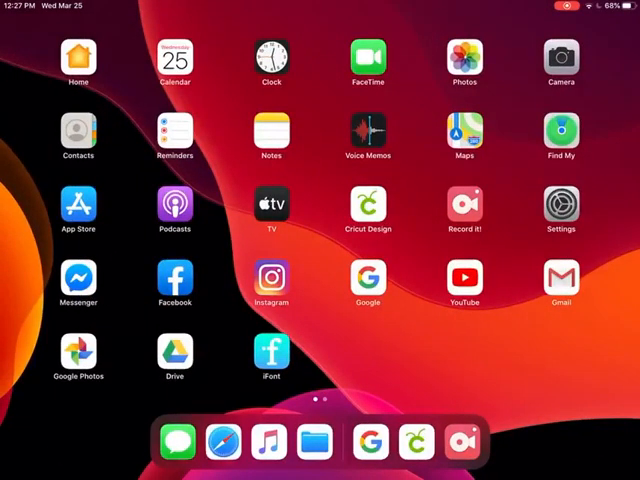
Step: Launch Safari from the dock to reach the lovesvg.com free cut files site
left_click(222, 442)
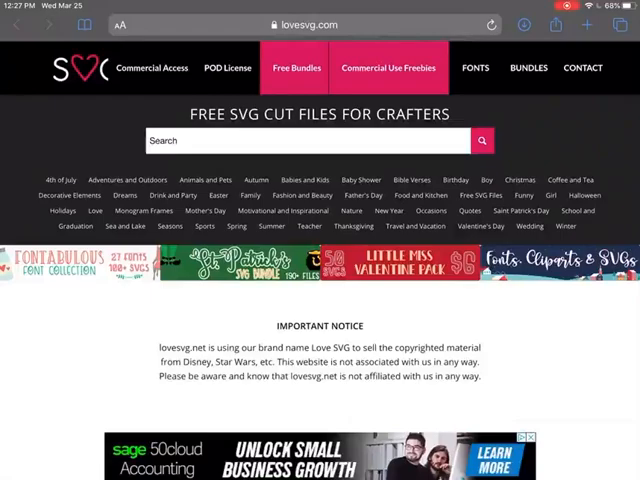
Step: Scroll the Love SVG home page down to the Spring Monogram Frame free cut file
scroll("down", 3)
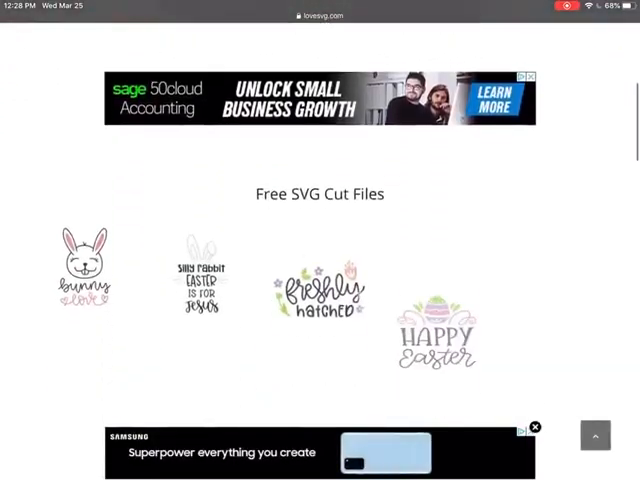
scroll("down", 3)
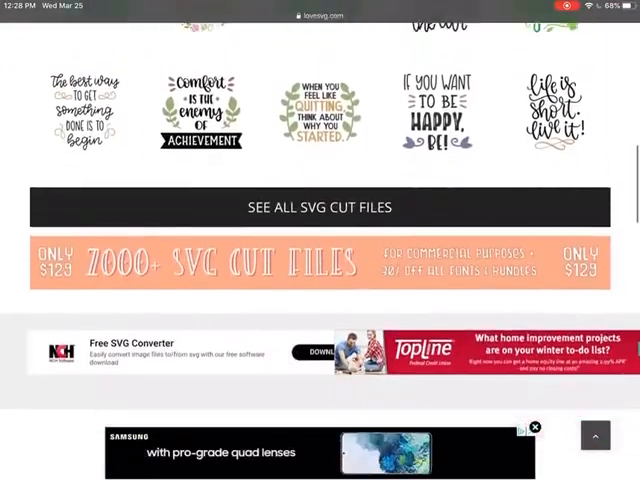
scroll("down", 3)
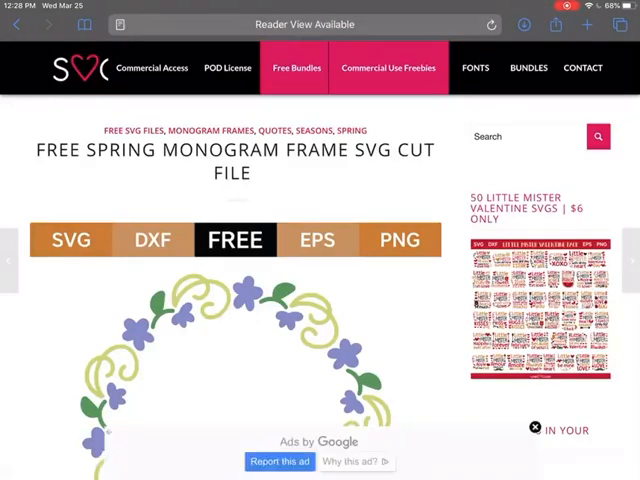
Step: Scroll the Spring Monogram Frame page down to its zip download link
scroll("down", 3)
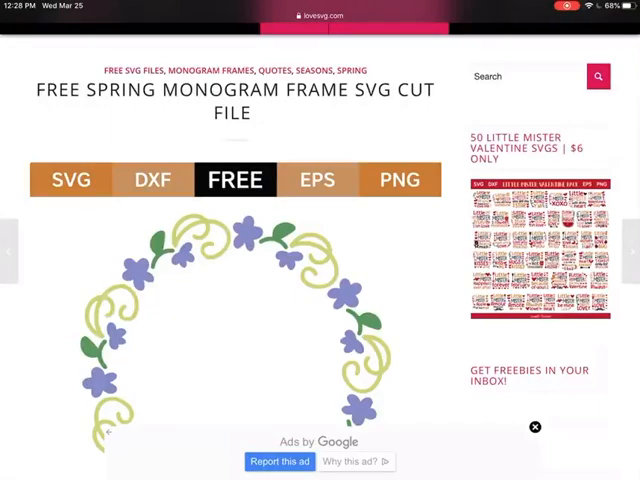
scroll("down", 3)
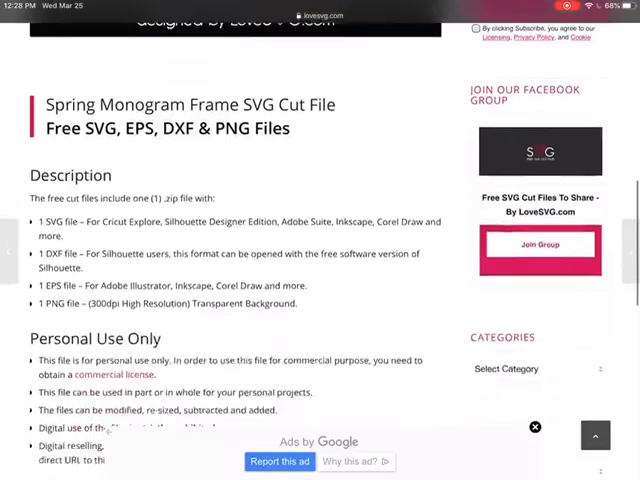
scroll("down", 3)
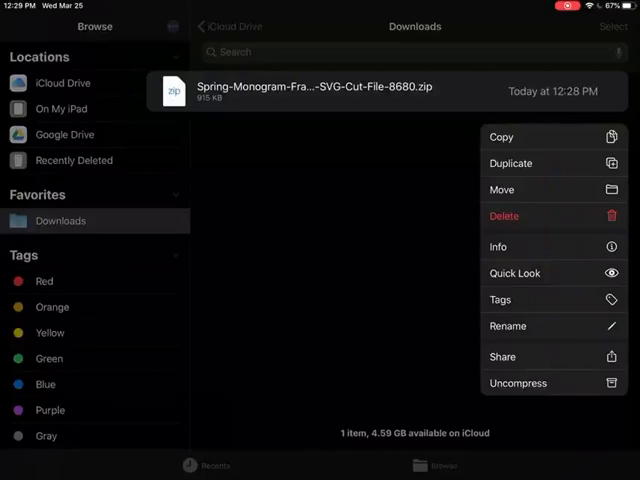
Step: Uncompress the zip into a folder of DXF, EPS, PNG and SVG files and go Home
left_click(518, 382)
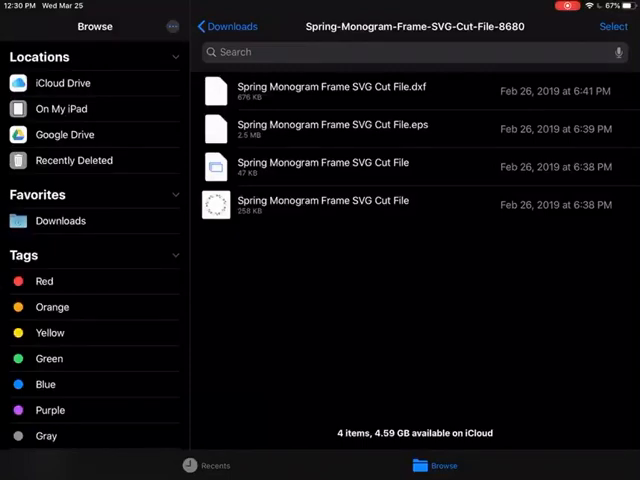
key("home")
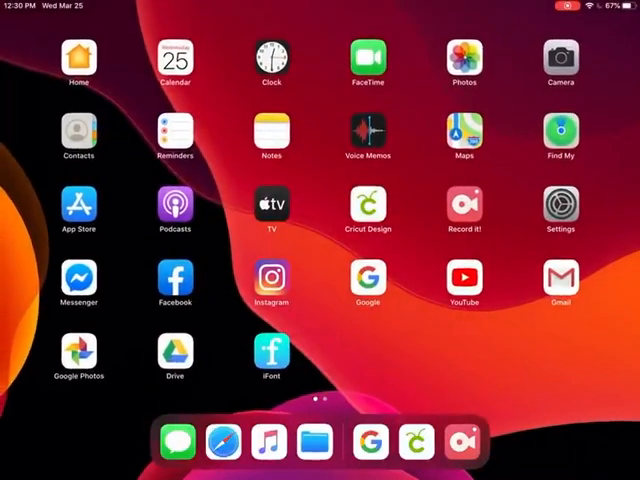
Step: Launch Cricut Design Space, answer Not Now to the update notice, and start an image upload
left_click(368, 204)
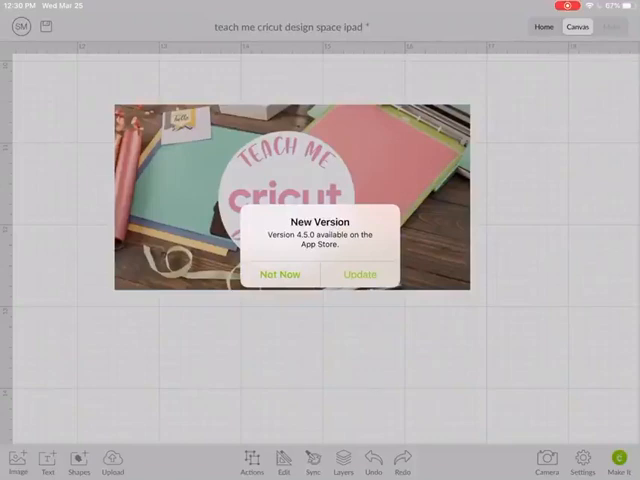
left_click(280, 272)
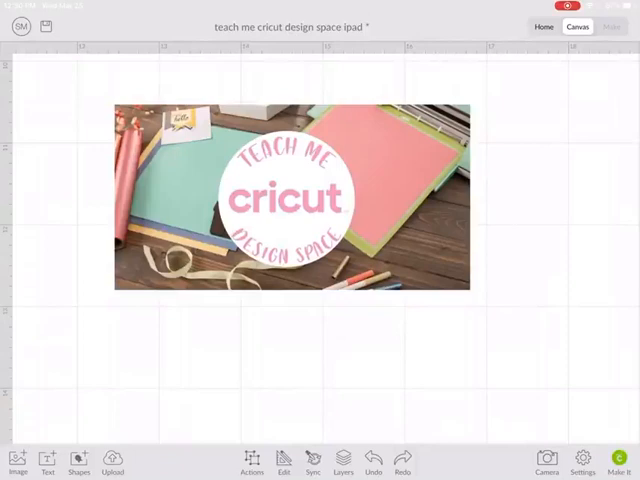
left_click(112, 464)
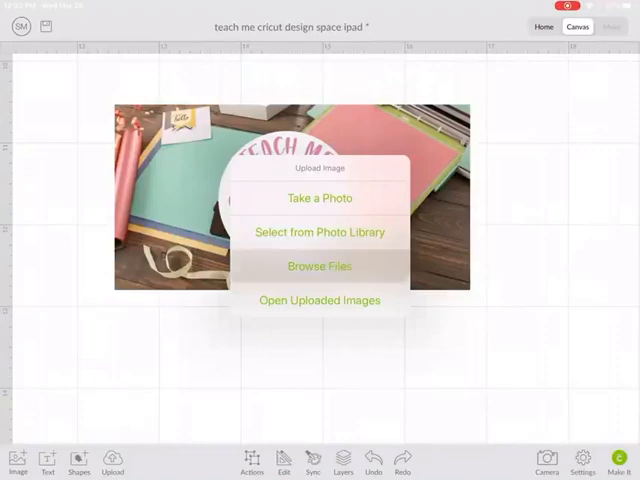
Step: Browse Files back to Downloads and into the extracted spring monogram frame folder for the SVG
left_click(320, 266)
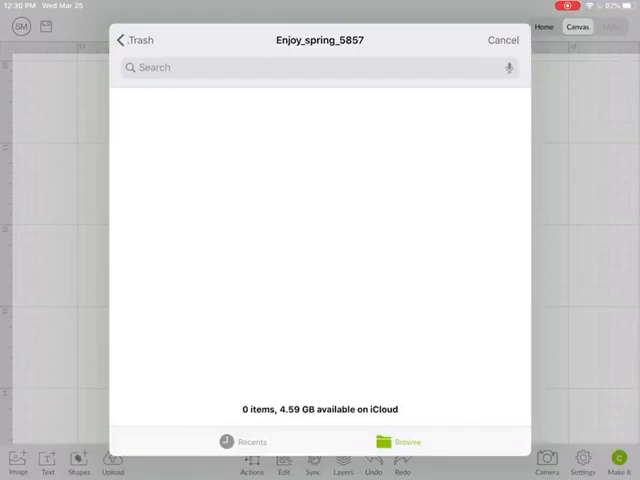
left_click(396, 440)
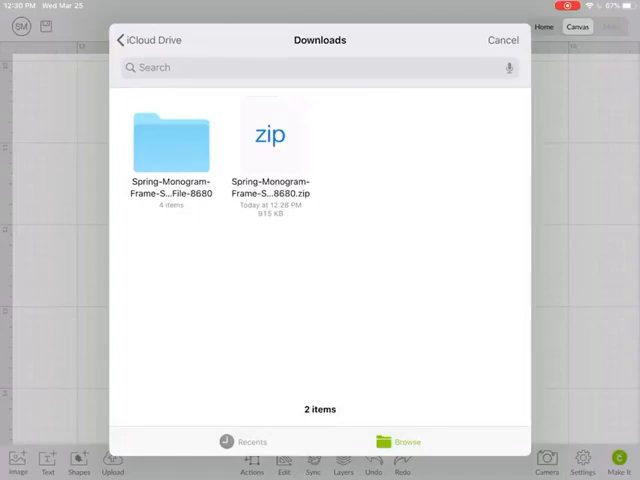
double_click(170, 140)
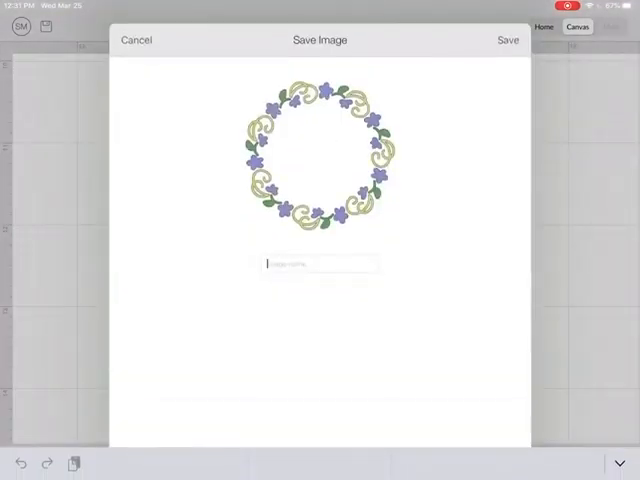
Step: Name the uploaded SVG 'wreath', save it onto the canvas as a layered group, and start another upload
type("w")
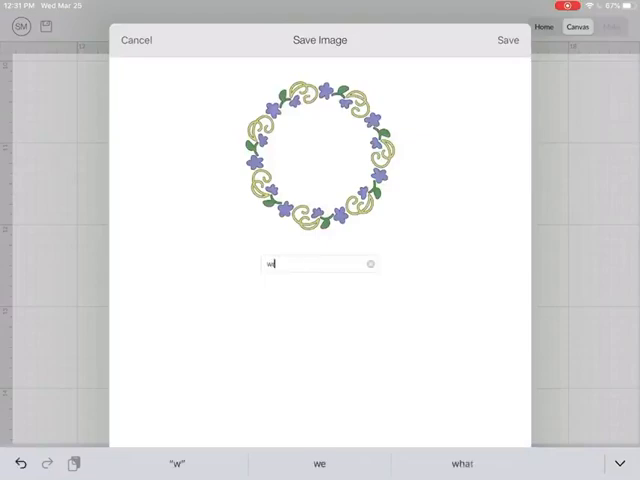
type("reath")
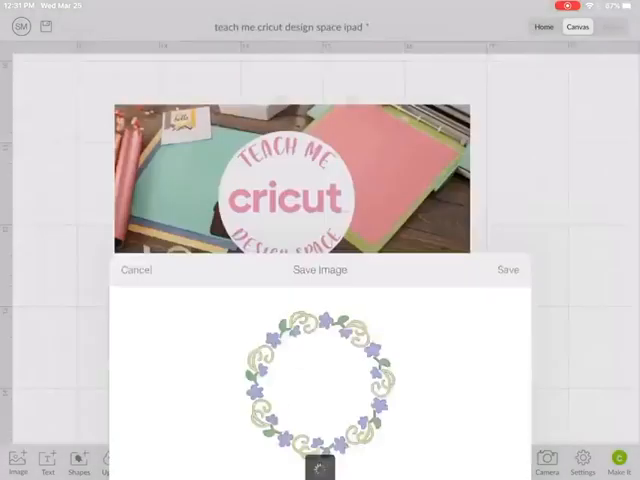
left_click(508, 270)
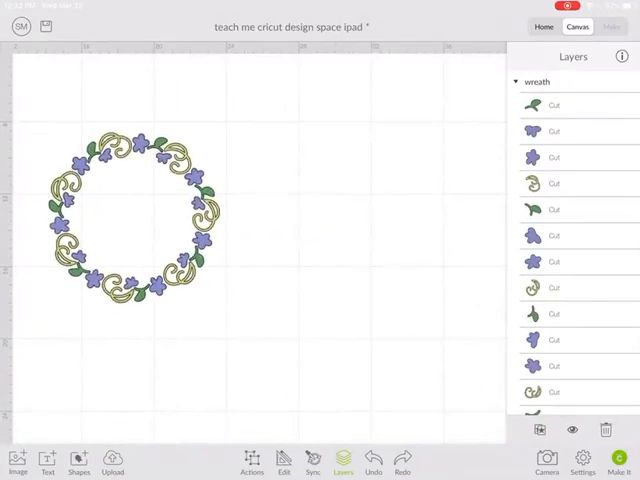
left_click(344, 462)
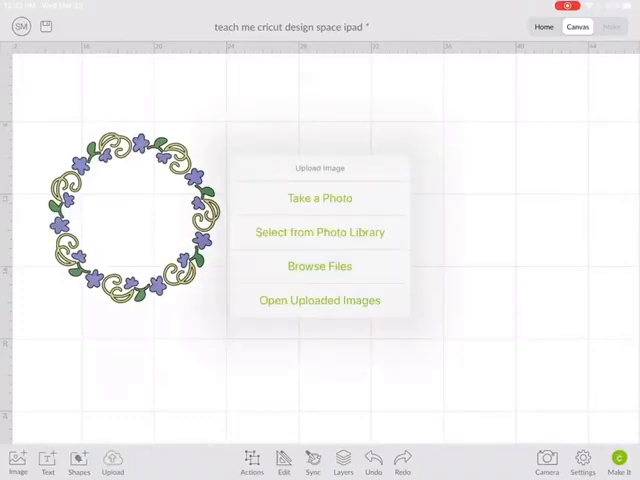
Step: Browse Files and pick the Spring Monogram Frame PNG, landing in the Clean Up screen
left_click(318, 266)
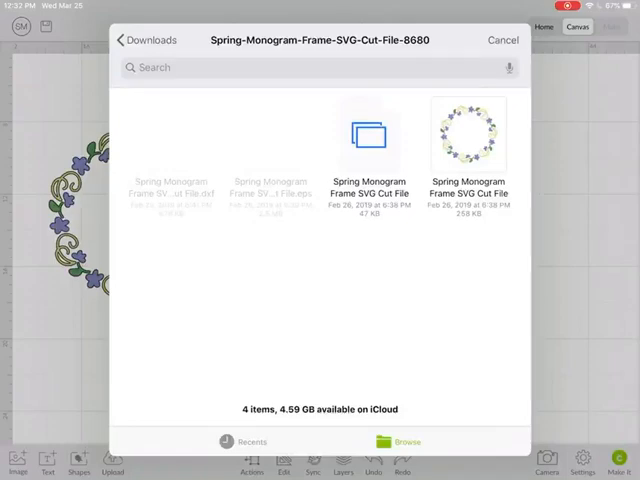
left_click(470, 138)
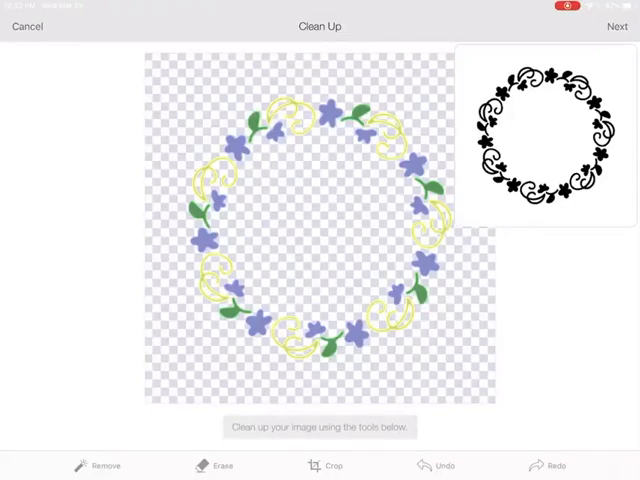
Step: Pass through Clean Up and Refine and save the PNG as a cut image named 'wreath_bad'
left_click(616, 26)
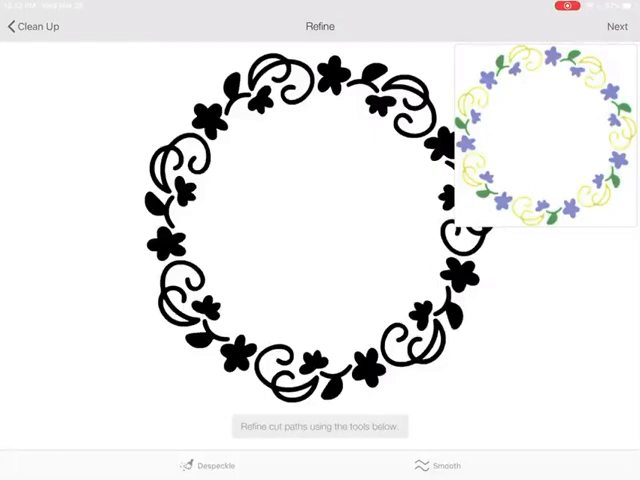
left_click(616, 26)
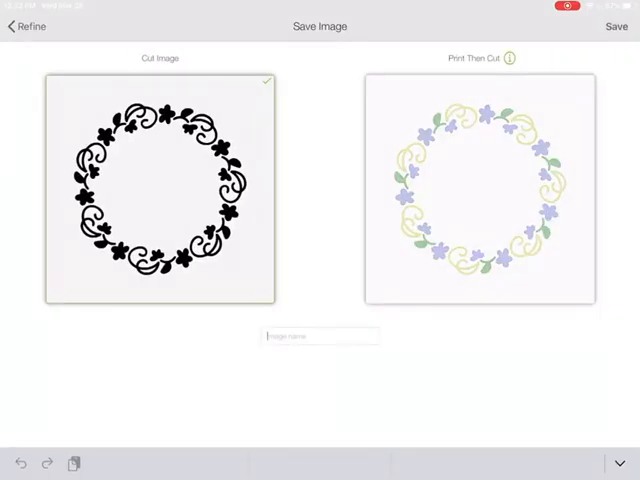
type("w")
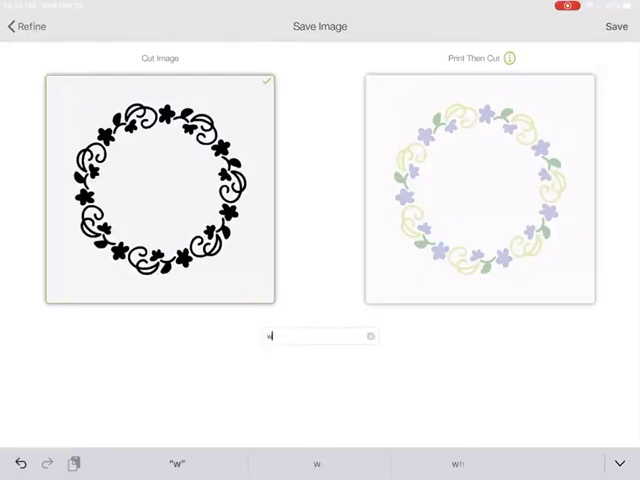
type("wreath")
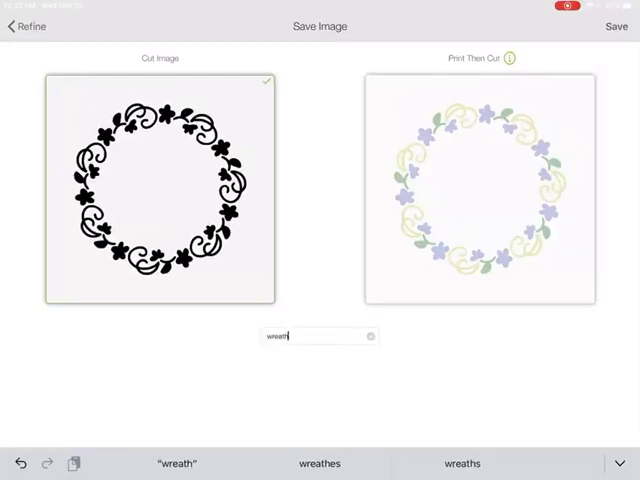
type("_bad")
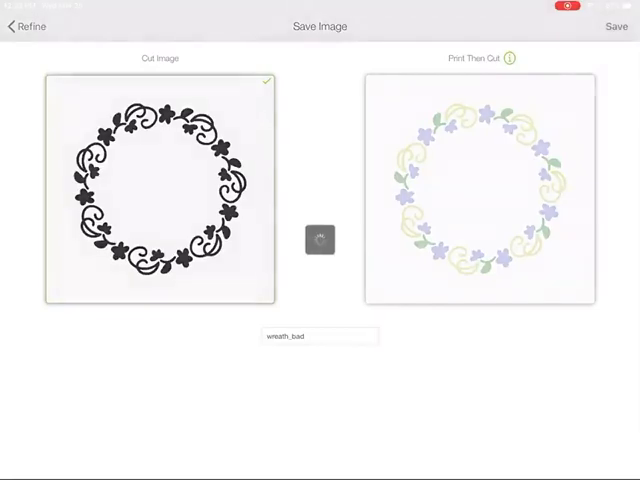
left_click(614, 26)
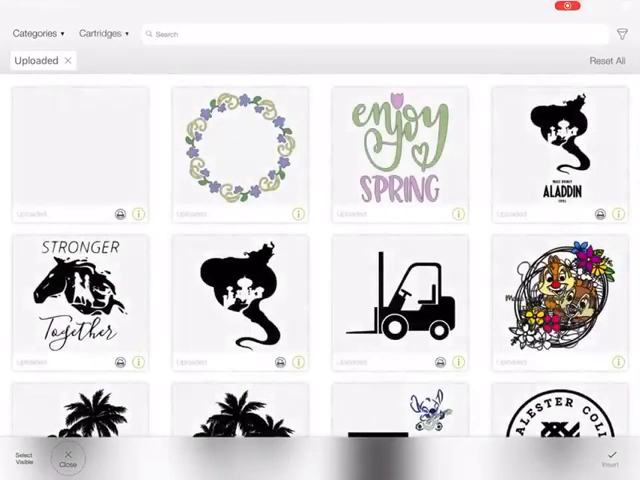
Step: Insert the newly uploaded black wreath_bad onto the canvas beside the layered wreath
left_click(78, 156)
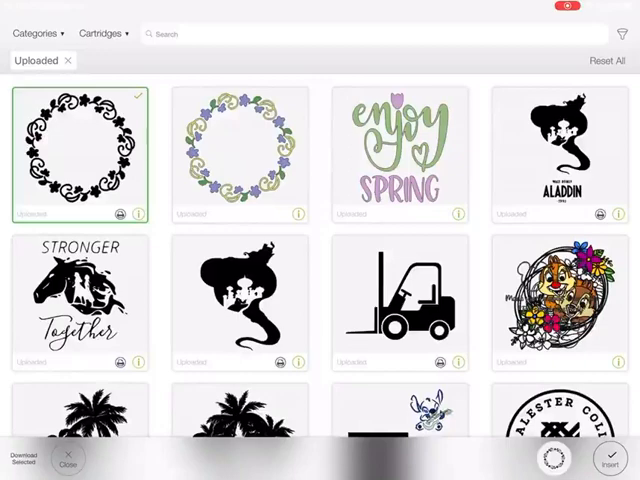
left_click(610, 460)
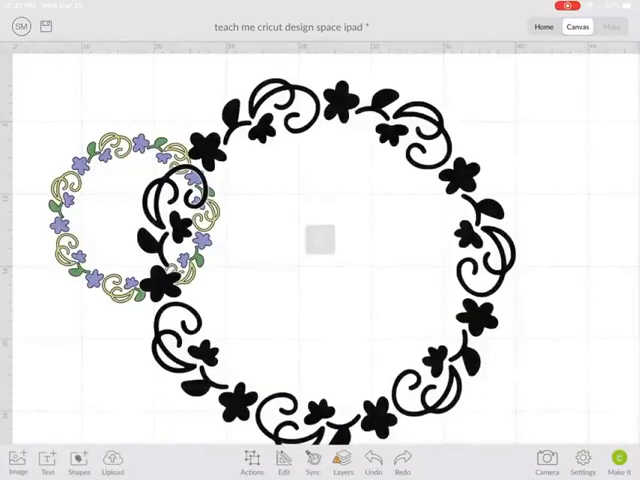